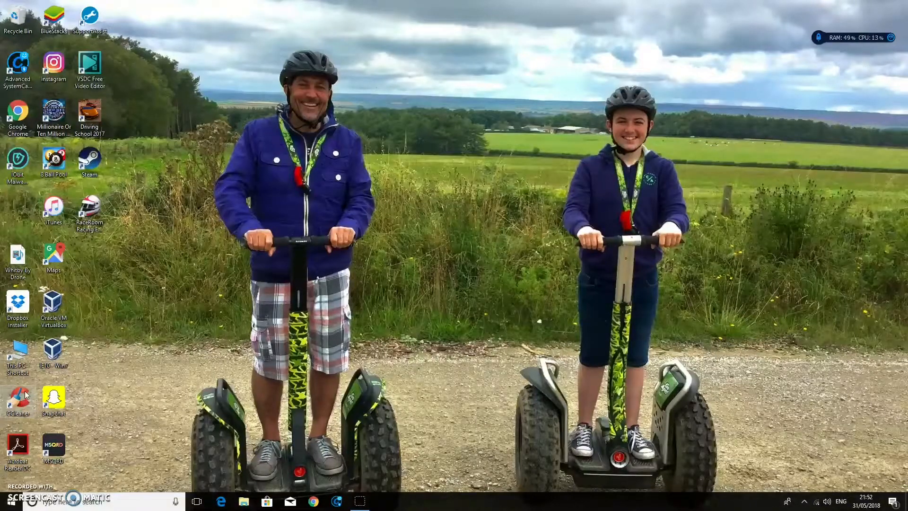
Show the context menu for a desktop program shortcut, then start a 'unin' search
{"action": "right_click", "coordinate": [17, 399]}
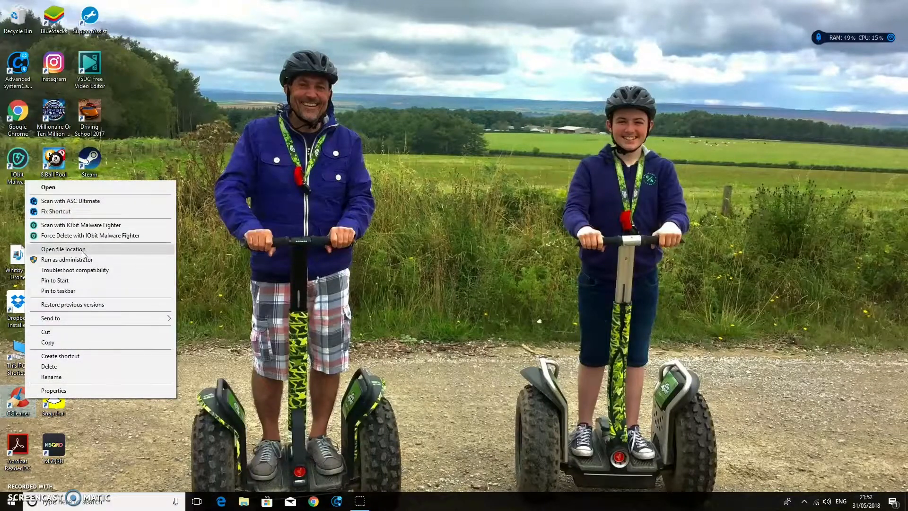
{"action": "mouse_move", "coordinate": [75, 270]}
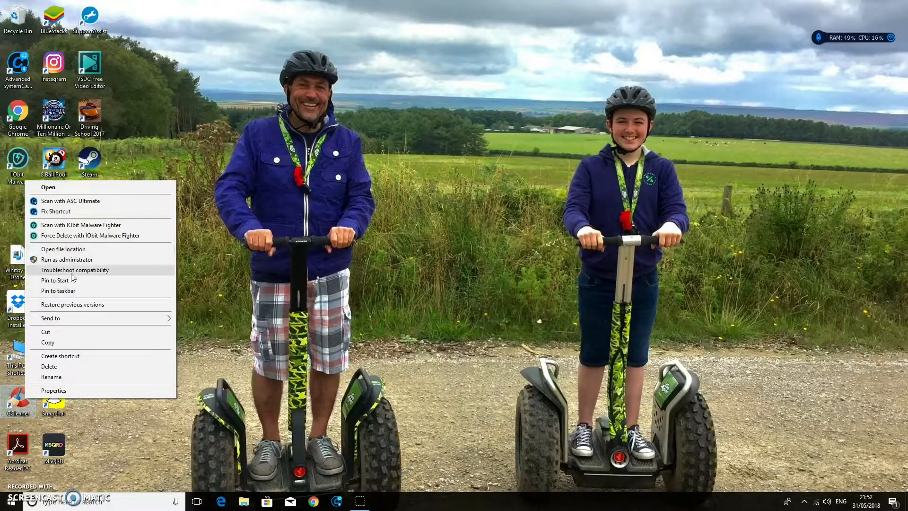
{"action": "mouse_move", "coordinate": [63, 356]}
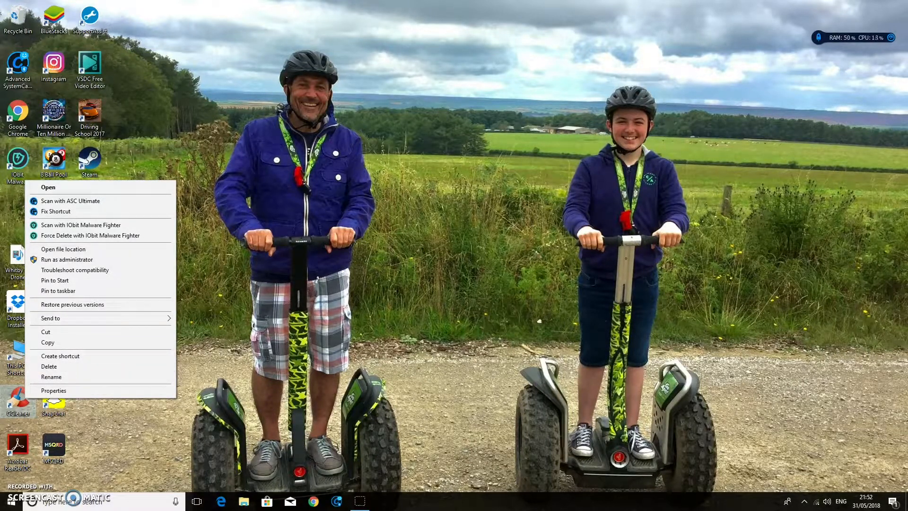
{"action": "left_click", "coordinate": [212, 144]}
{"action": "type", "text": "unin"}
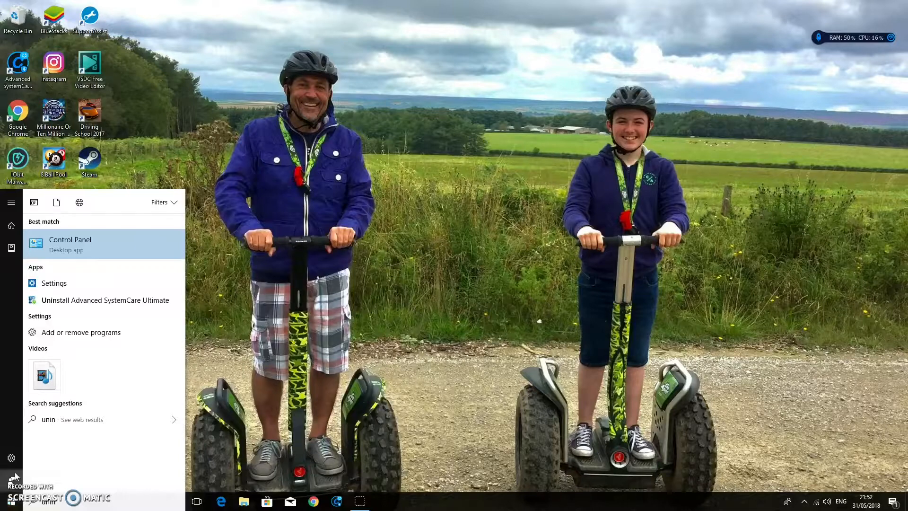
{"action": "mouse_move", "coordinate": [84, 337]}
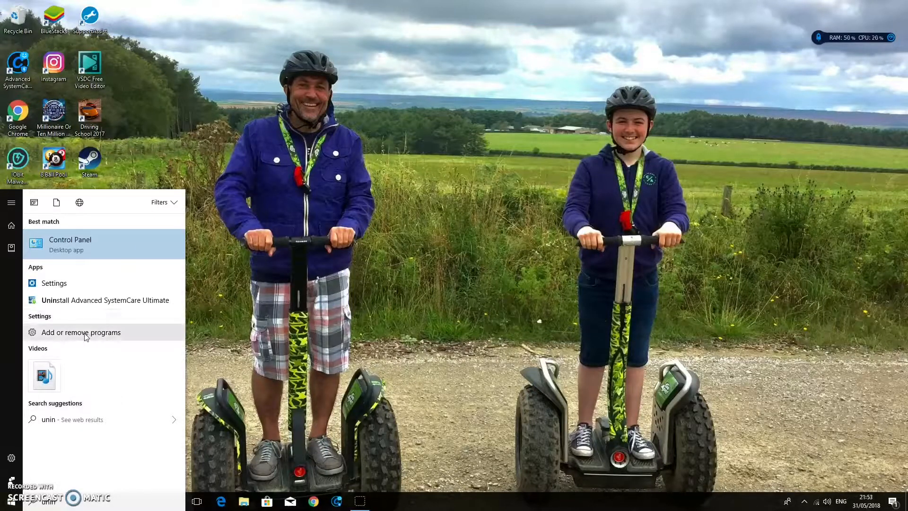
Browse Apps & features down to CCleaner's entry, then close Settings
{"action": "left_click", "coordinate": [81, 332]}
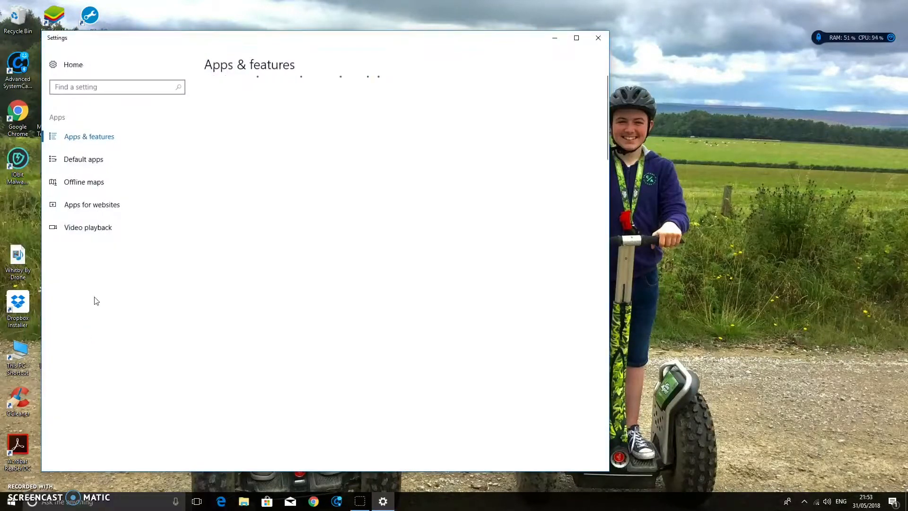
{"action": "mouse_move", "coordinate": [83, 159]}
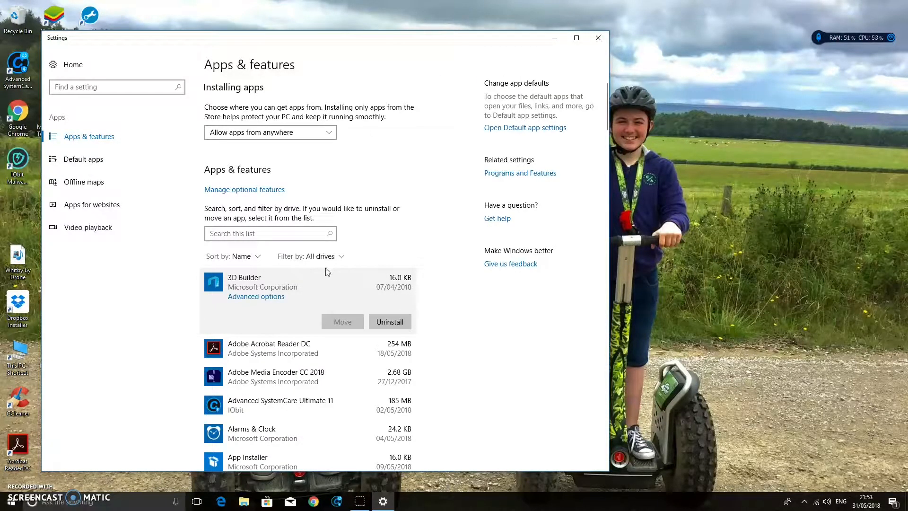
{"action": "scroll", "scroll_direction": "down", "scroll_amount": 3}
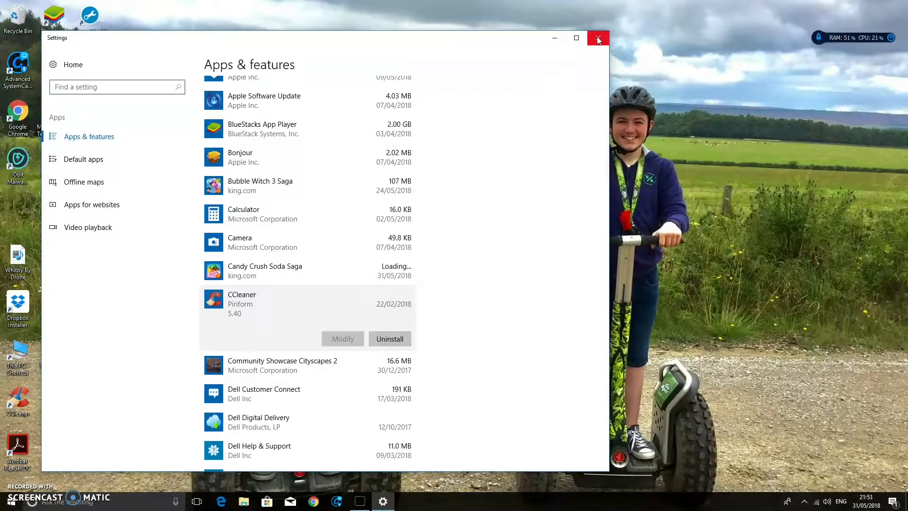
{"action": "left_click", "coordinate": [598, 38]}
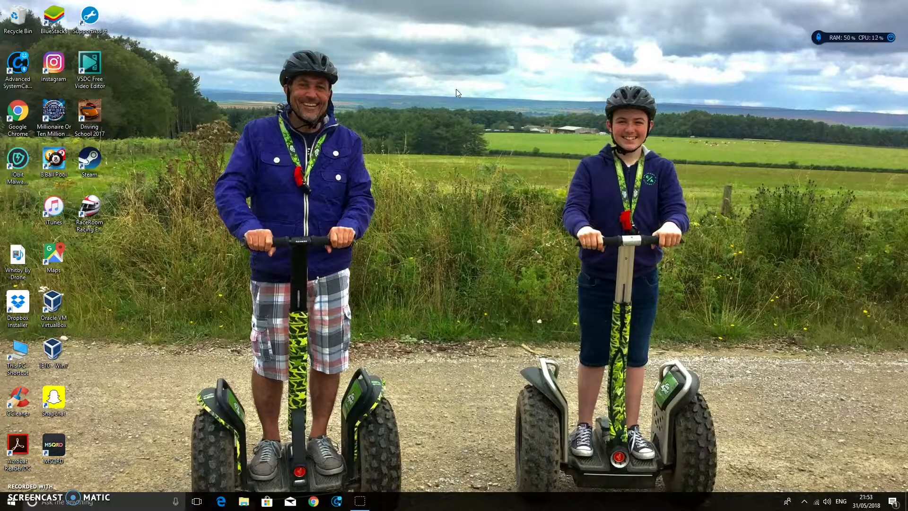
{"action": "mouse_move", "coordinate": [400, 301]}
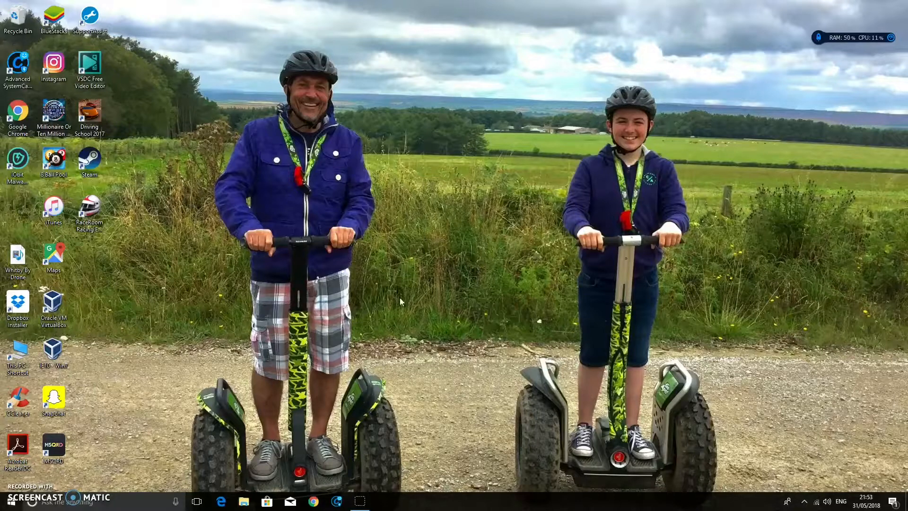
{"action": "mouse_move", "coordinate": [356, 235]}
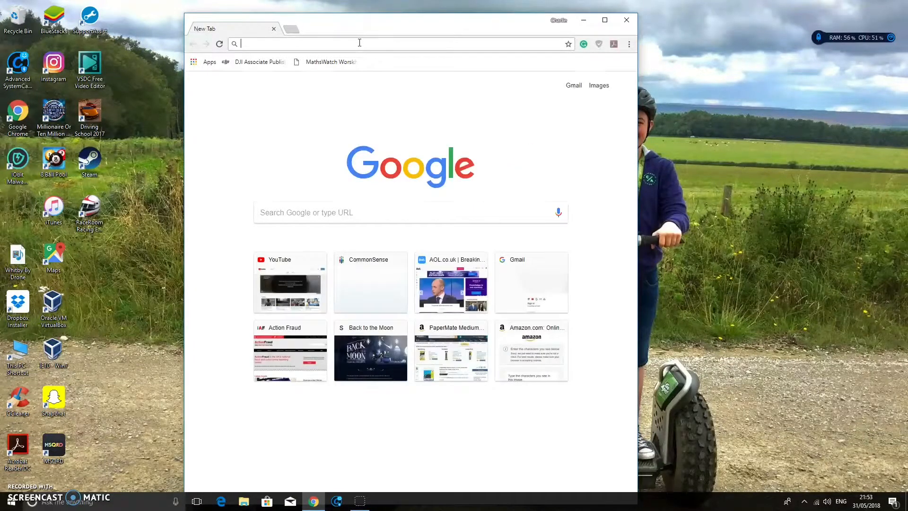
Search Google for 'iobit uninstaller', maximize Chrome and open the official iobit.com result
{"action": "type", "text": "iob"}
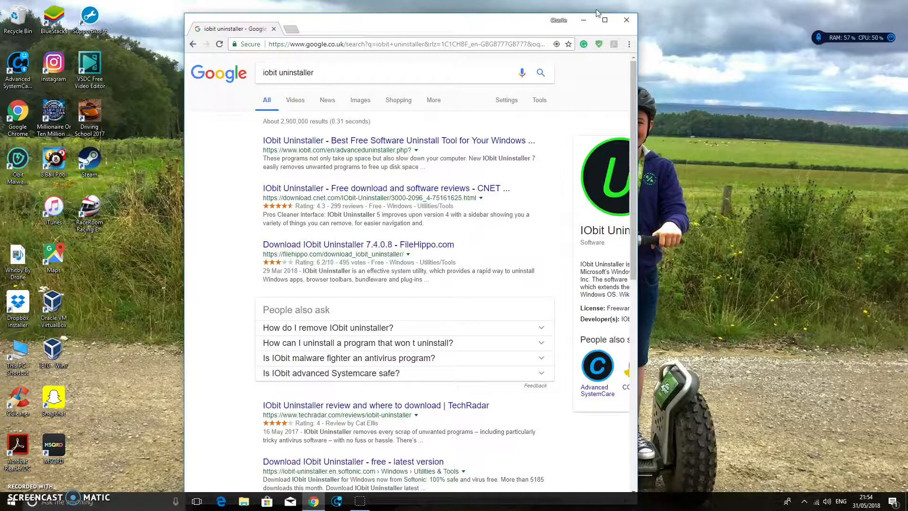
{"action": "left_click", "coordinate": [604, 20]}
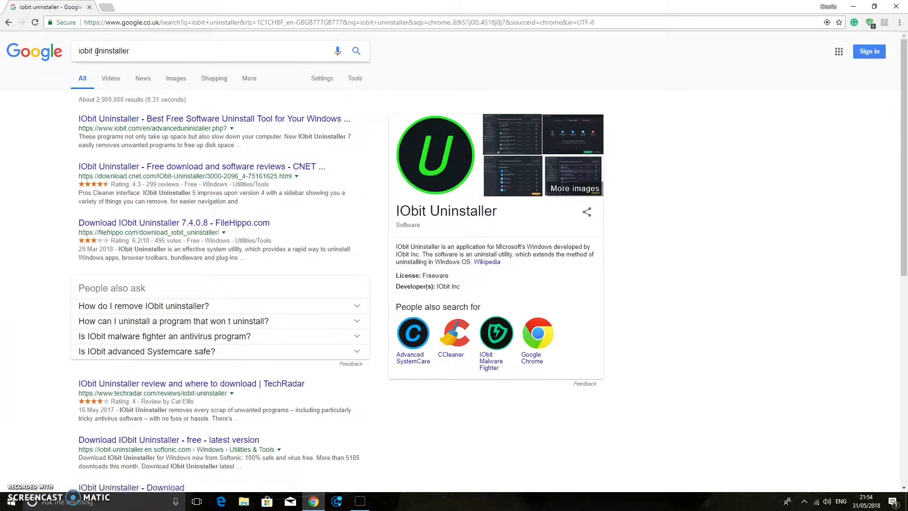
{"action": "mouse_move", "coordinate": [187, 58]}
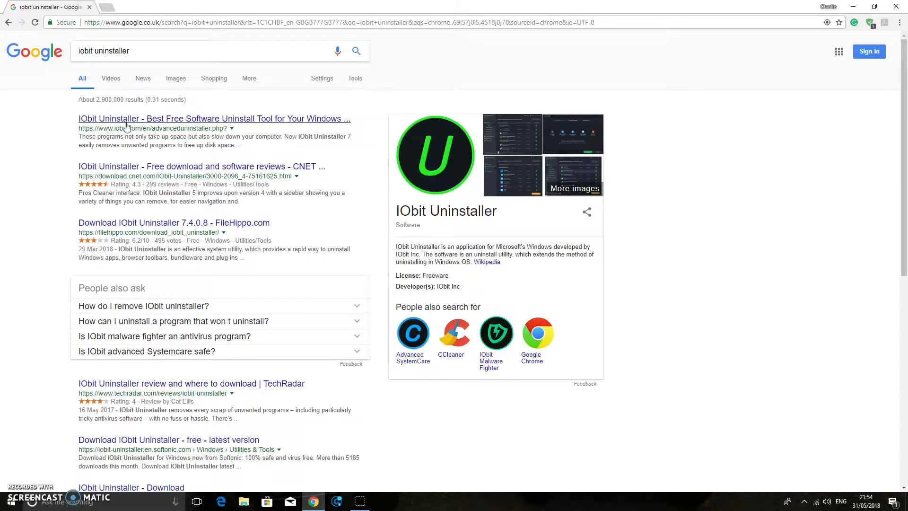
{"action": "left_click", "coordinate": [214, 119]}
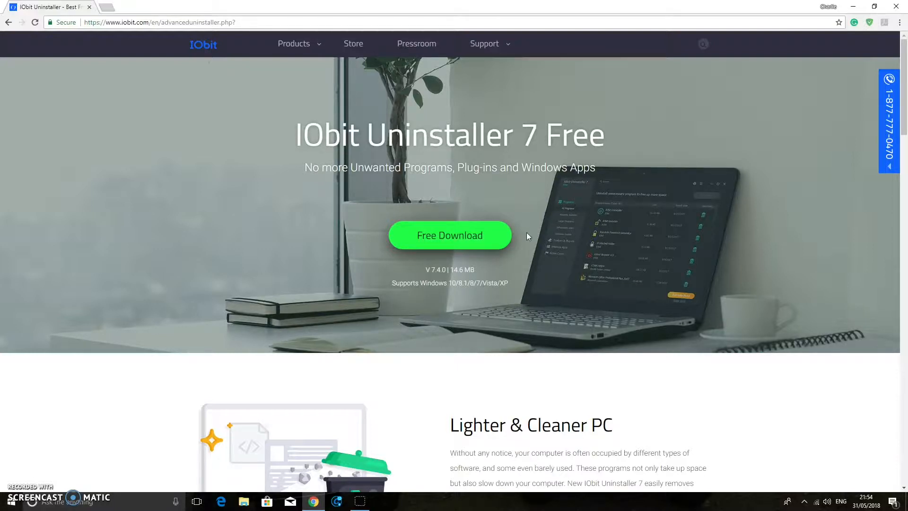
Start the Free Download via Softonic and get iobituninstaller.exe downloaded
{"action": "left_click", "coordinate": [450, 235]}
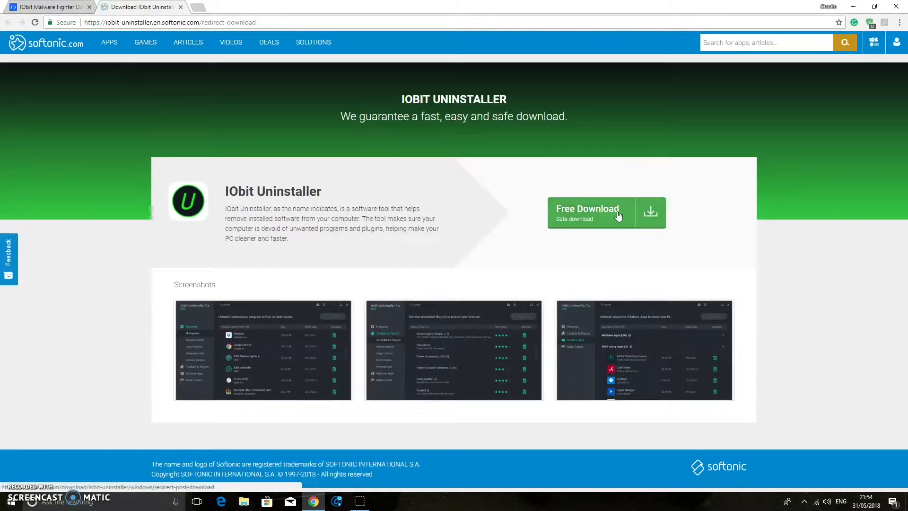
{"action": "left_click", "coordinate": [586, 212]}
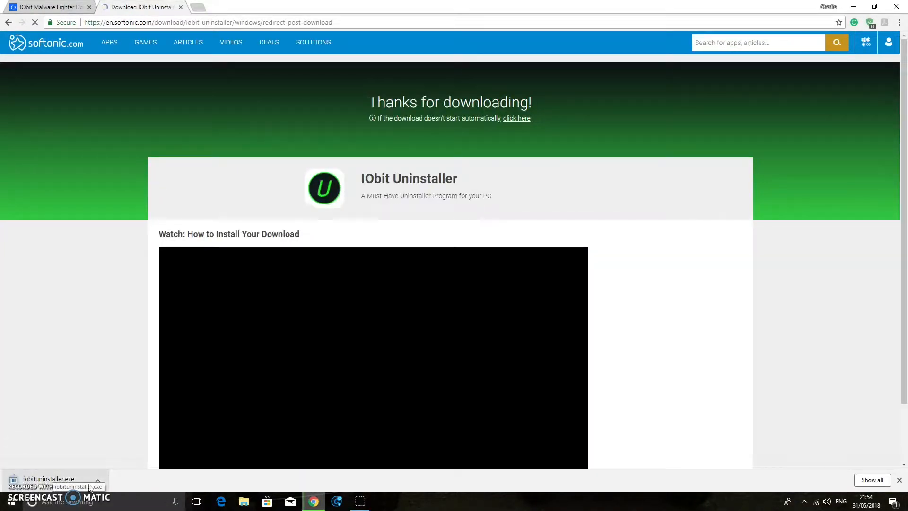
{"action": "scroll", "scroll_direction": "down", "scroll_amount": 3}
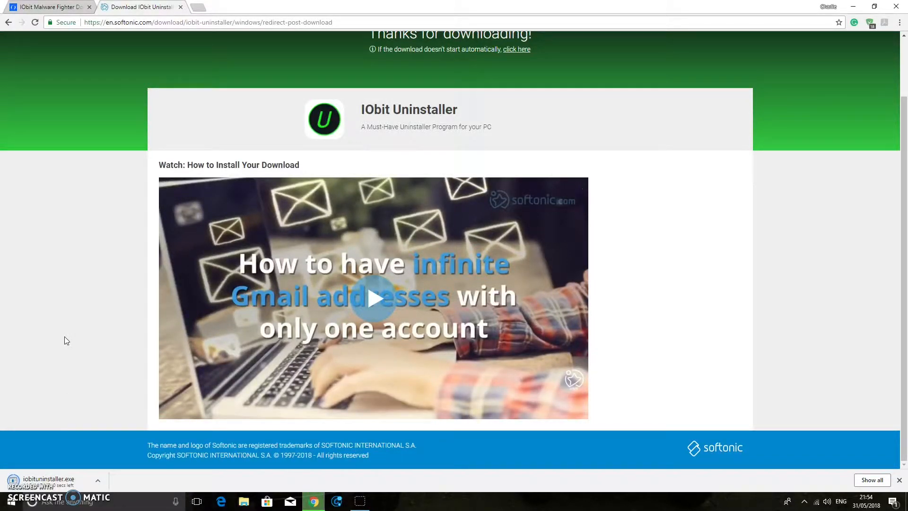
{"action": "left_click", "coordinate": [97, 482]}
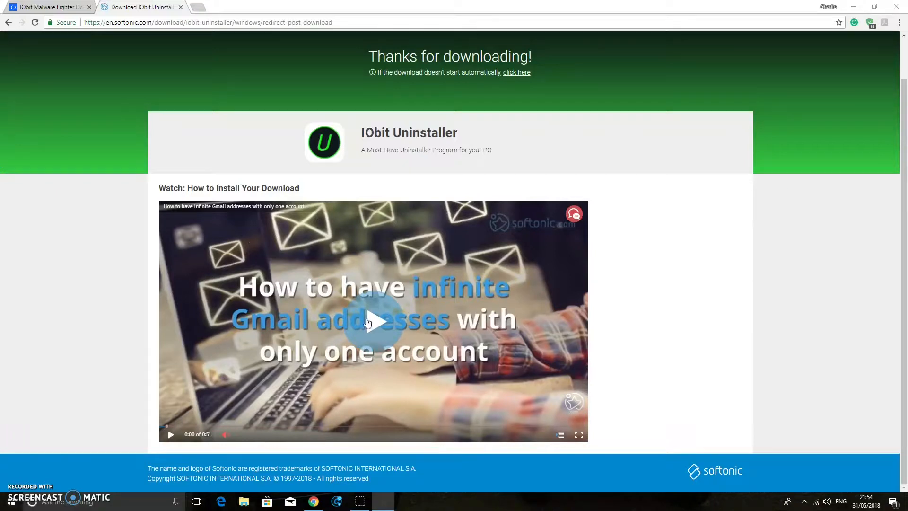
{"action": "mouse_move", "coordinate": [375, 285]}
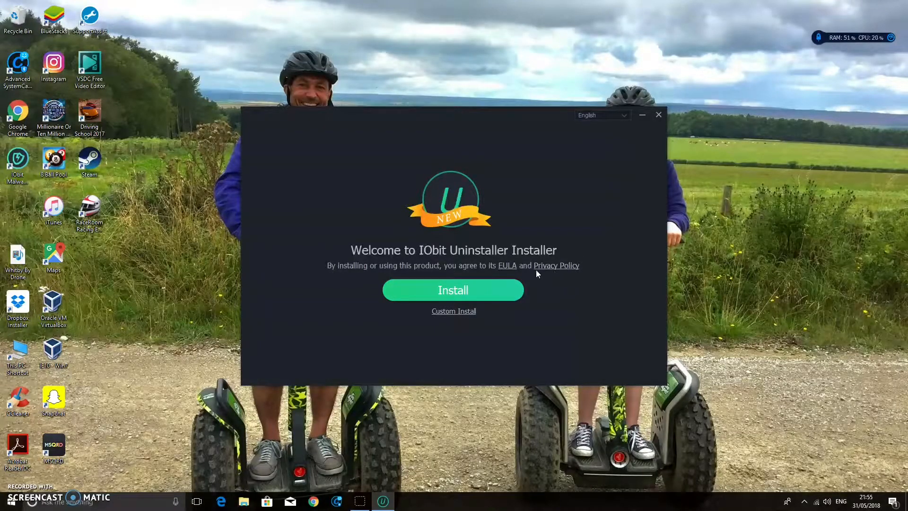
Keep English as the installer language and begin the IObit Uninstaller install
{"action": "left_click", "coordinate": [453, 311]}
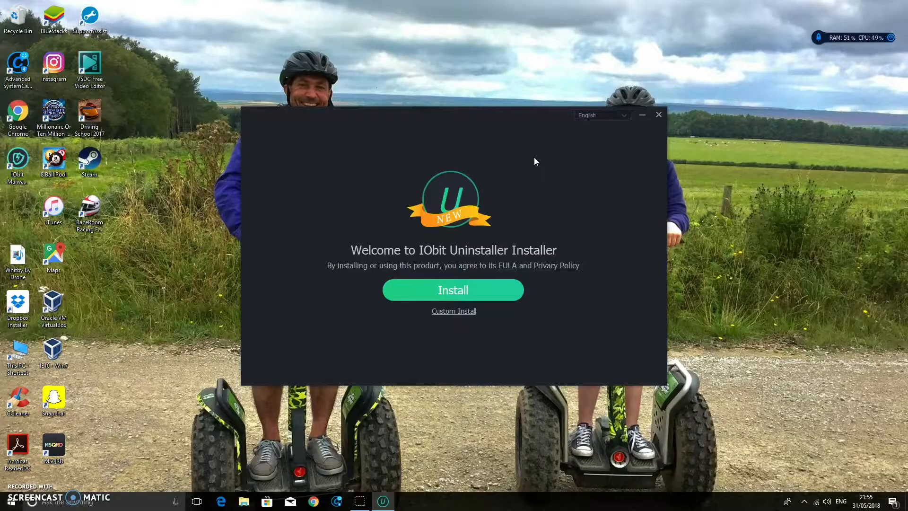
{"action": "left_click", "coordinate": [601, 114]}
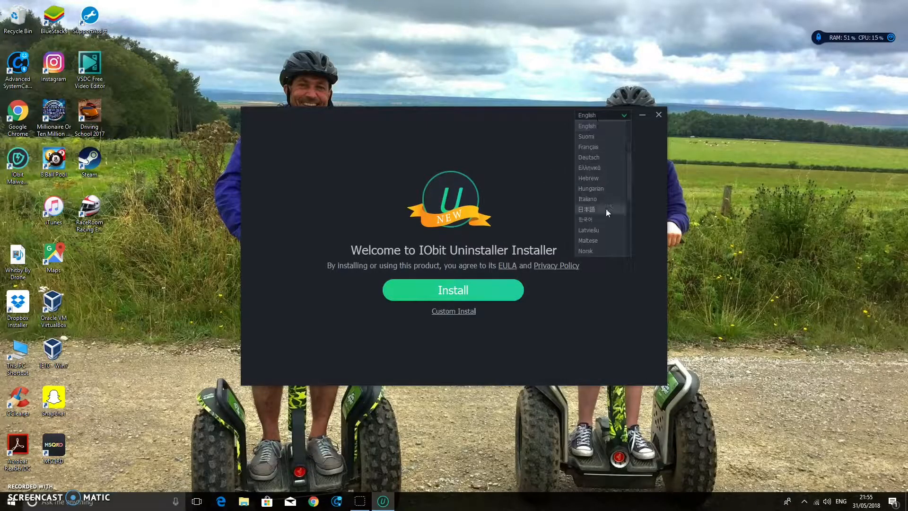
{"action": "left_click", "coordinate": [600, 115]}
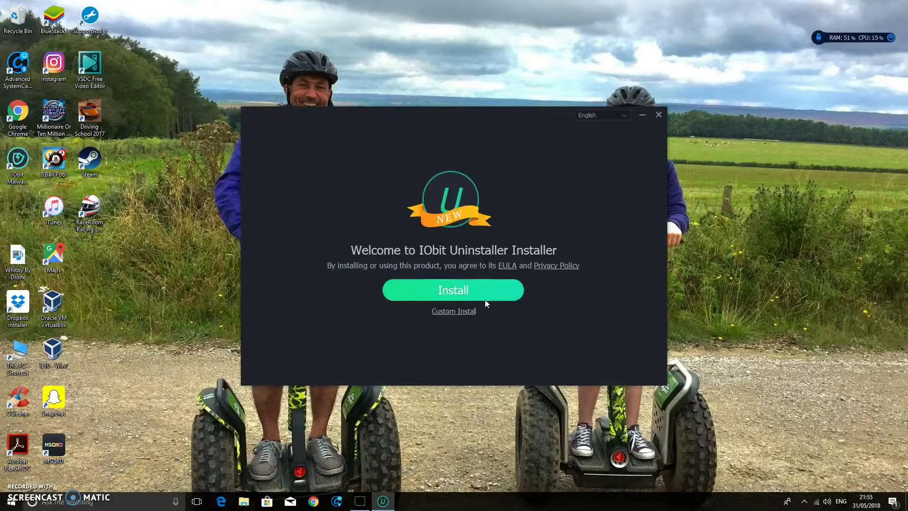
{"action": "left_click", "coordinate": [453, 290]}
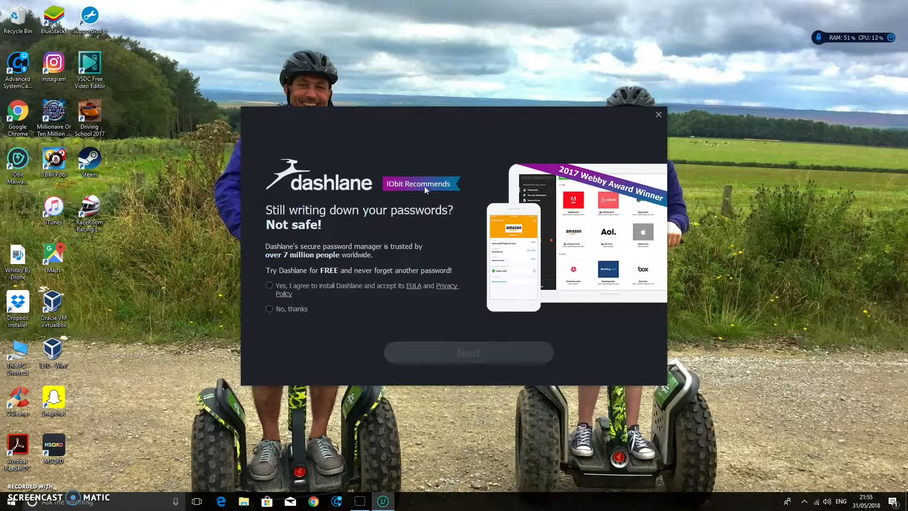
Decline Dashlane and the newsletter, finish setup and launch IObit Uninstaller 7.4
{"action": "left_click", "coordinate": [270, 309]}
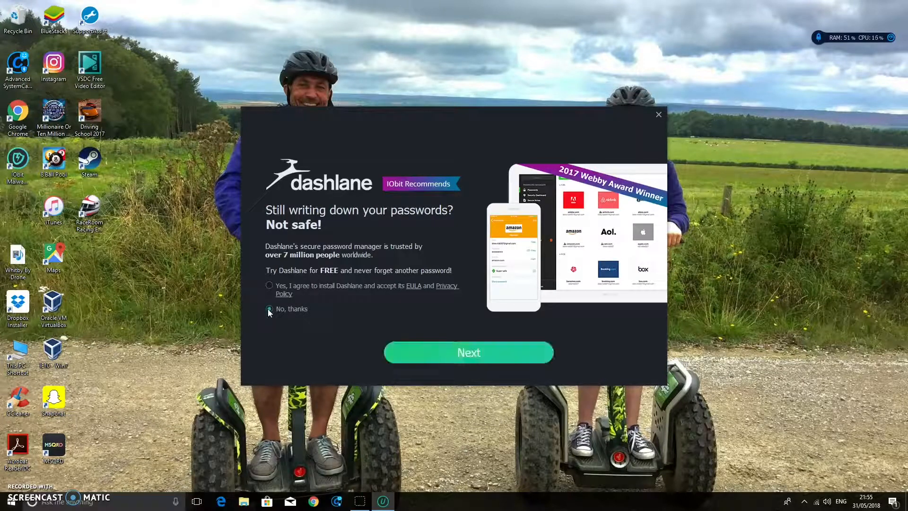
{"action": "left_click", "coordinate": [468, 352]}
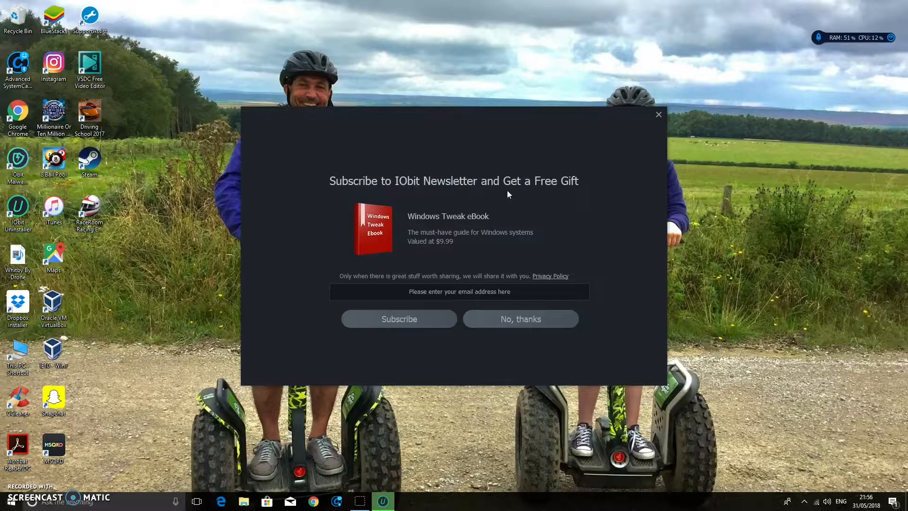
{"action": "mouse_move", "coordinate": [520, 319]}
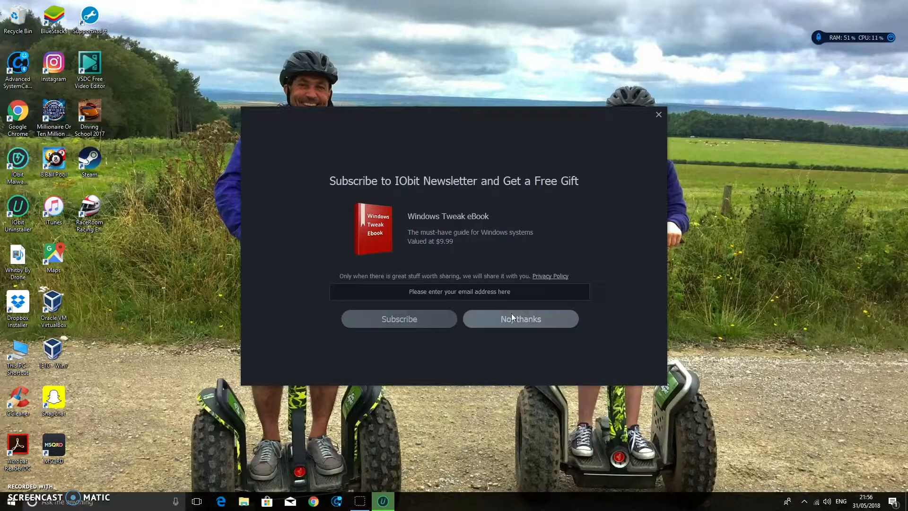
{"action": "left_click", "coordinate": [519, 319]}
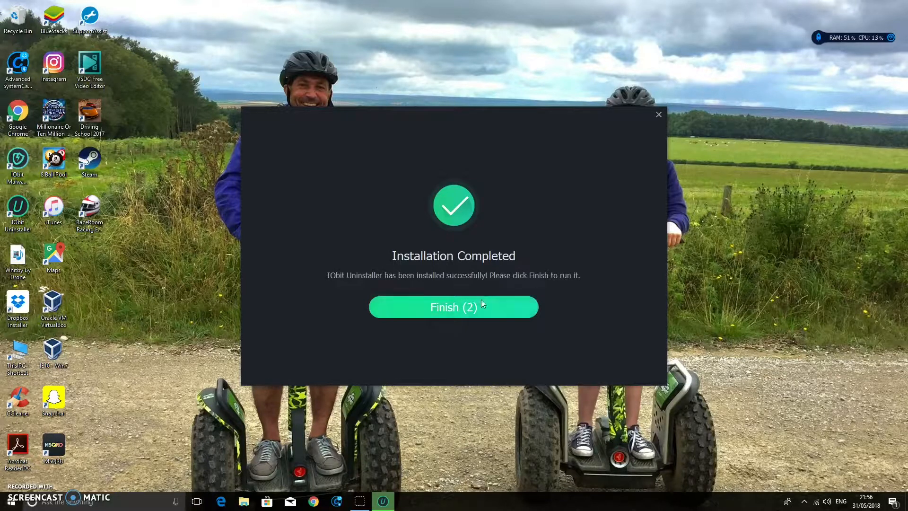
{"action": "left_click", "coordinate": [453, 307]}
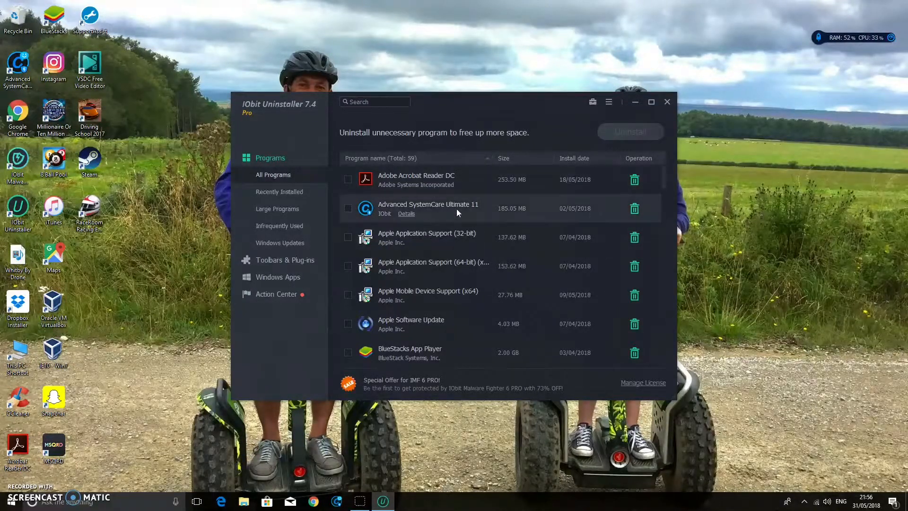
Scroll the All Programs list and tick CCleaner (x64), one program totalling 22.62 MB
{"action": "left_click", "coordinate": [406, 213]}
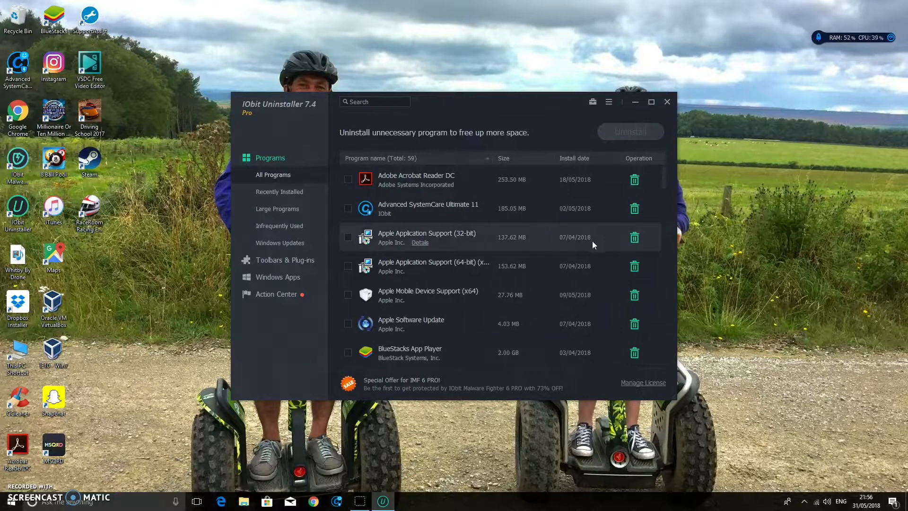
{"action": "right_click", "coordinate": [17, 159]}
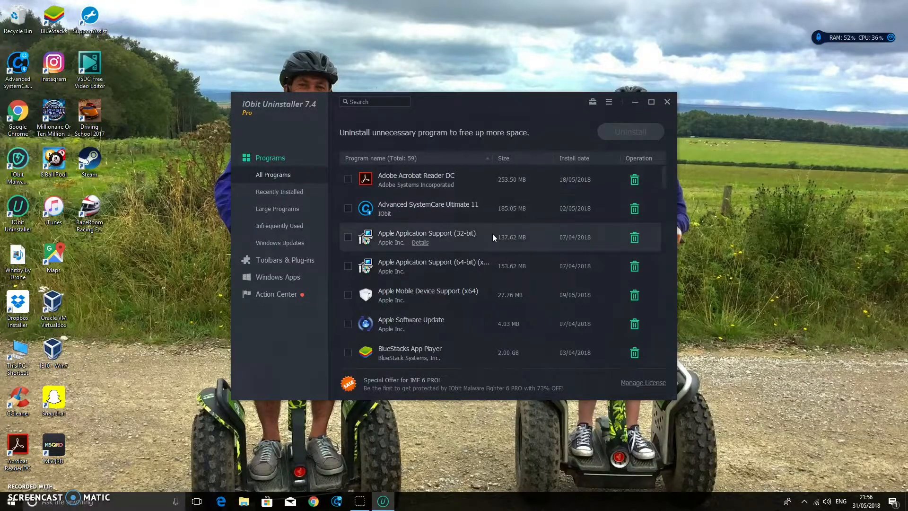
{"action": "scroll", "scroll_direction": "down", "scroll_amount": 3}
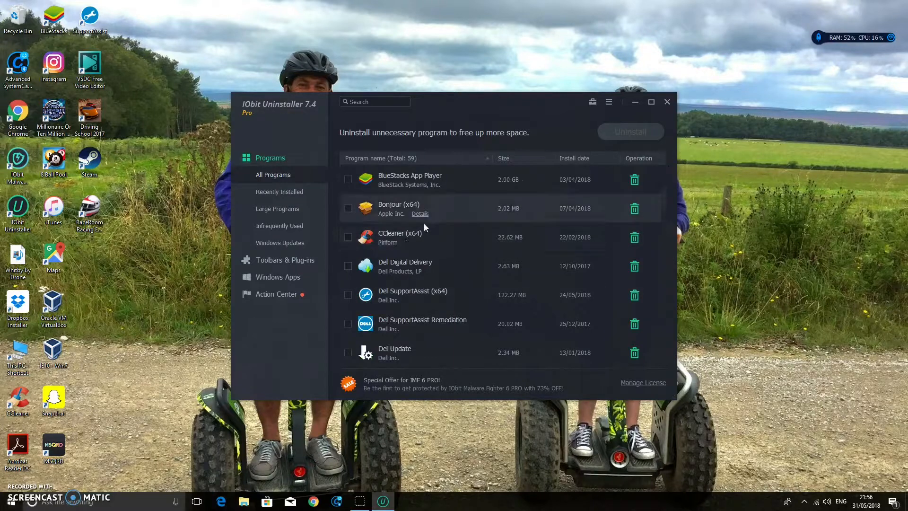
{"action": "mouse_move", "coordinate": [501, 249]}
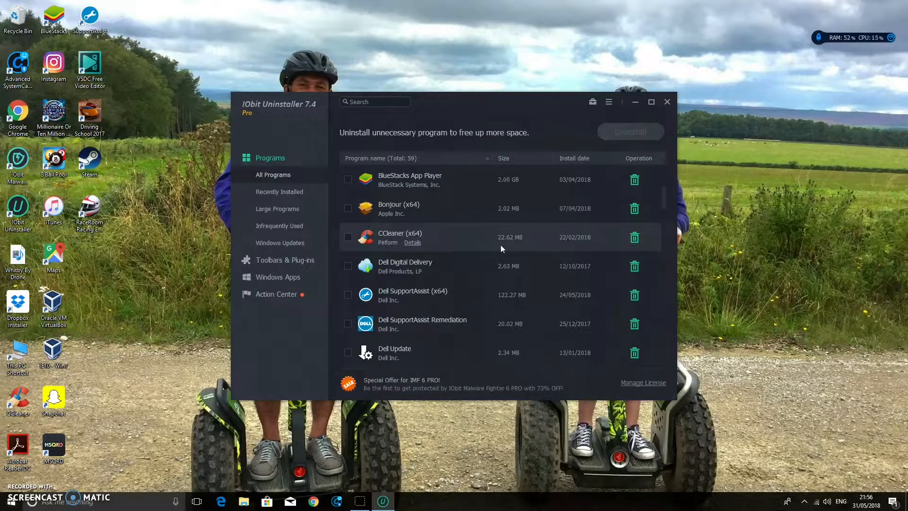
{"action": "mouse_move", "coordinate": [518, 239]}
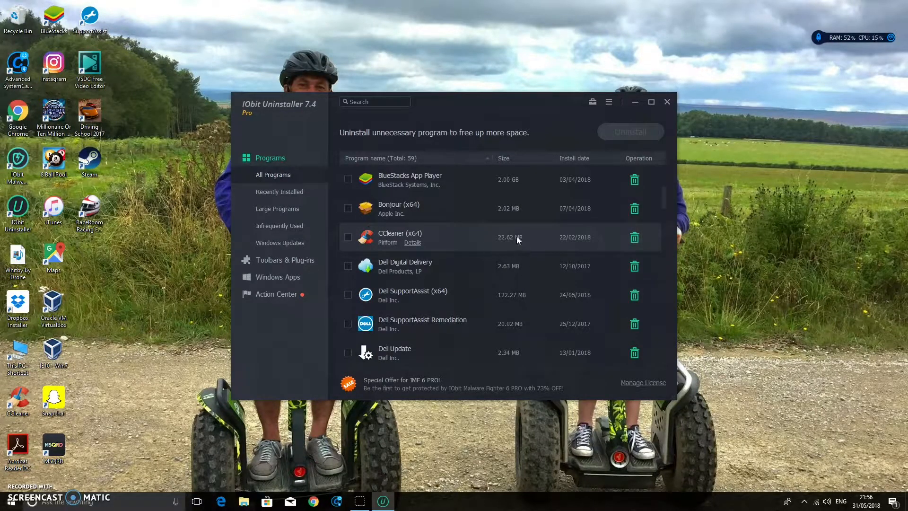
{"action": "mouse_move", "coordinate": [455, 244]}
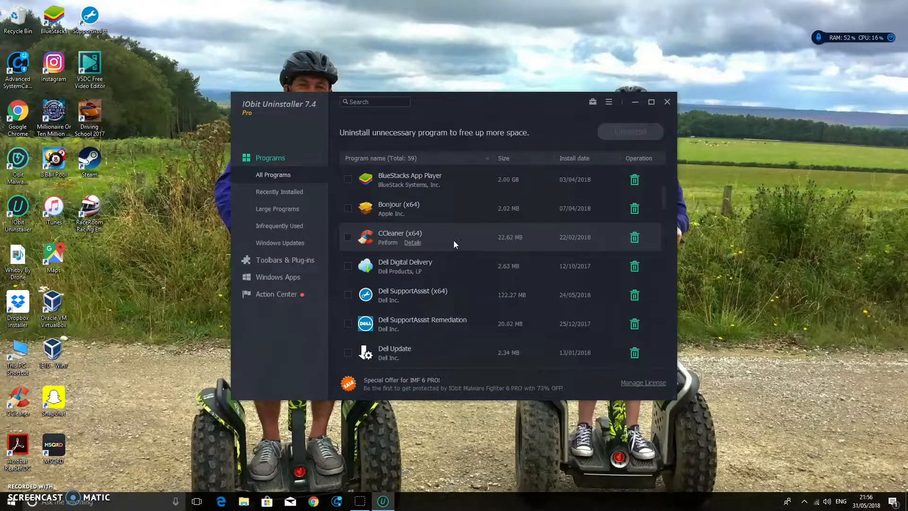
{"action": "mouse_move", "coordinate": [350, 243]}
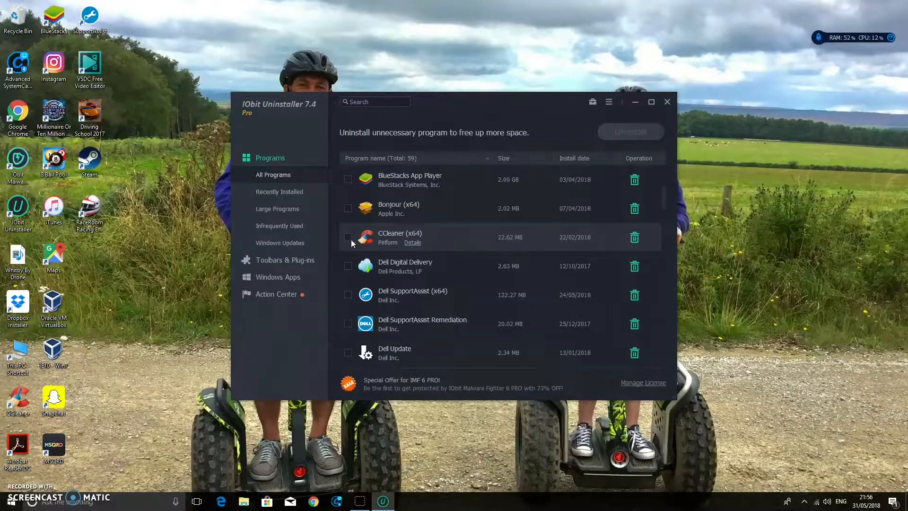
{"action": "left_click", "coordinate": [348, 236]}
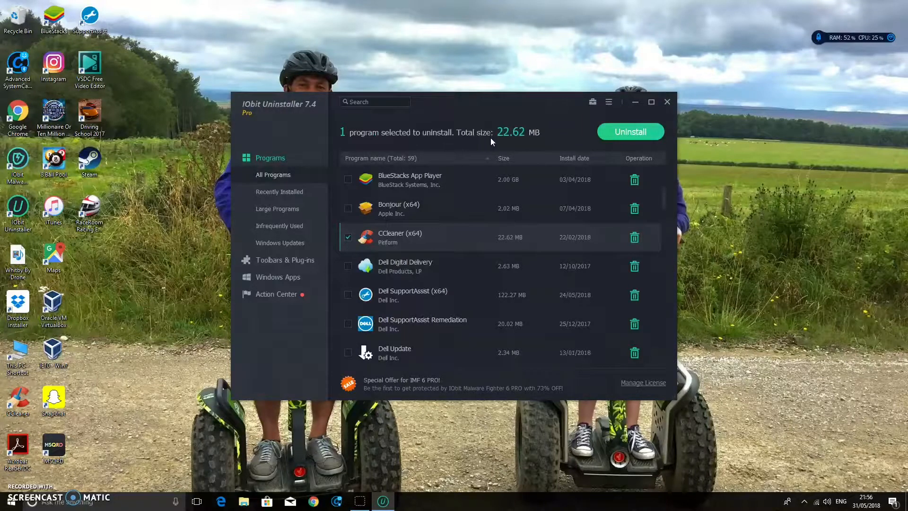
Confirm uninstalling CCleaner and run its own uninstall wizard through Next and Uninstall
{"action": "left_click", "coordinate": [630, 131]}
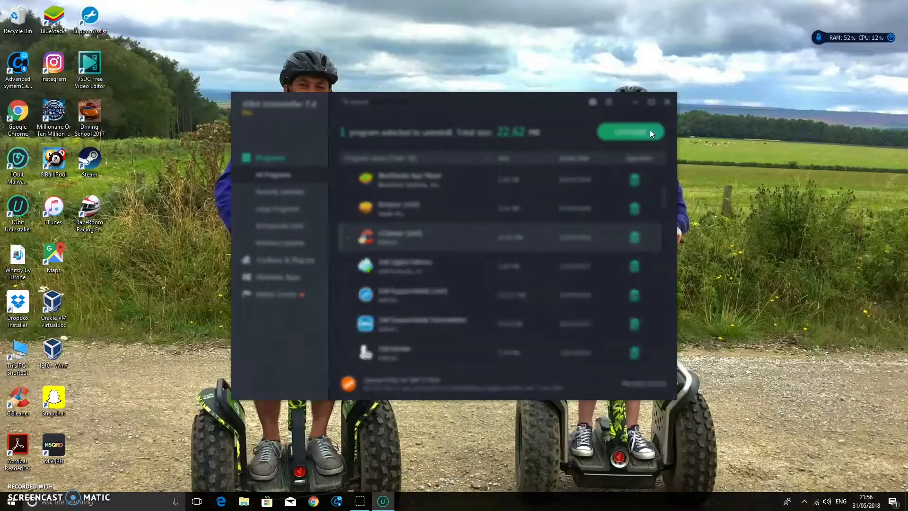
{"action": "left_click", "coordinate": [628, 133]}
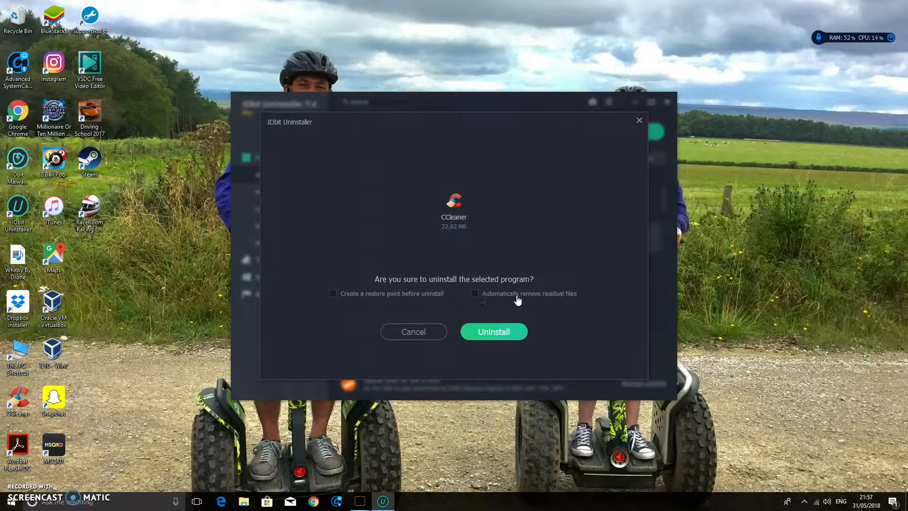
{"action": "mouse_move", "coordinate": [554, 282]}
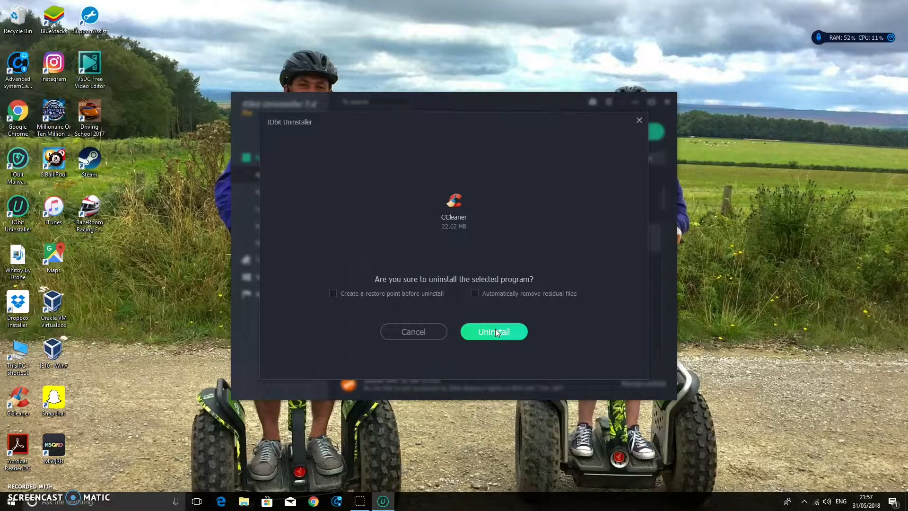
{"action": "left_click", "coordinate": [493, 331]}
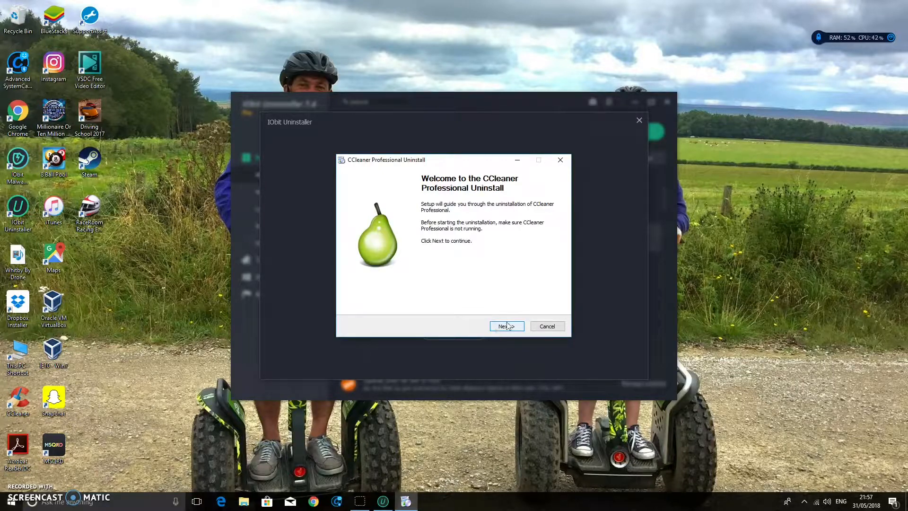
{"action": "left_click", "coordinate": [505, 327]}
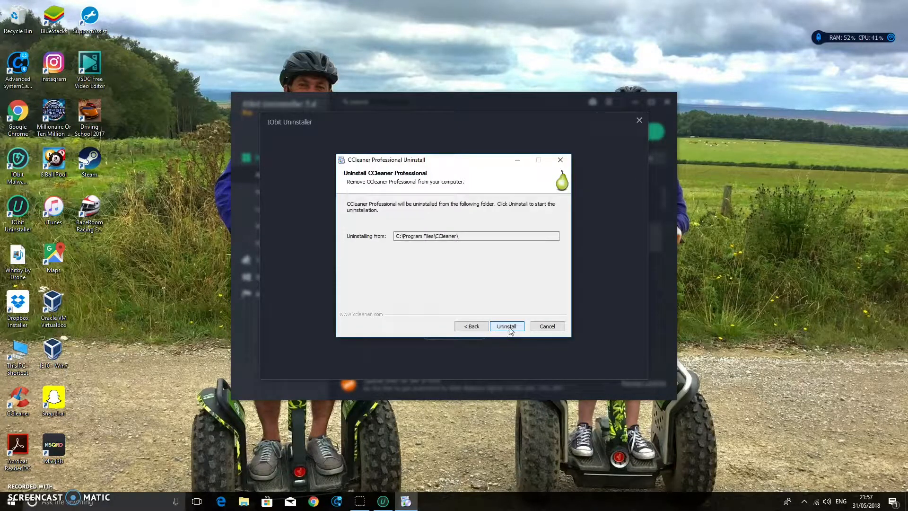
{"action": "left_click", "coordinate": [505, 326]}
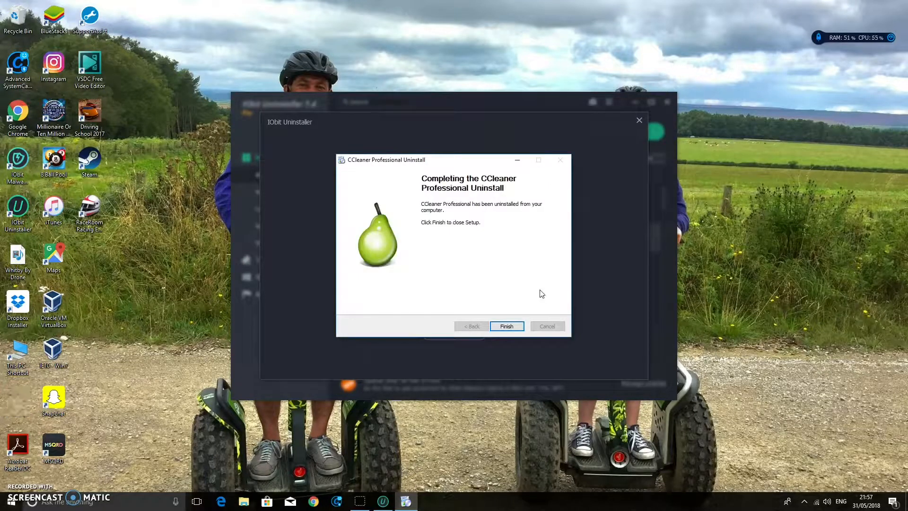
Finish the wizard, accept the 1 program / 22.6 MB success summary and close IObit Uninstaller
{"action": "left_click", "coordinate": [505, 325]}
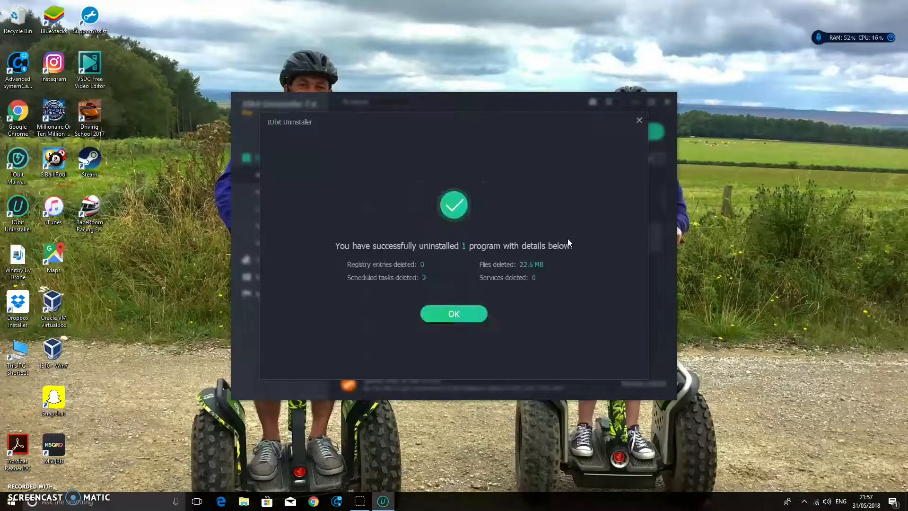
{"action": "mouse_move", "coordinate": [330, 251]}
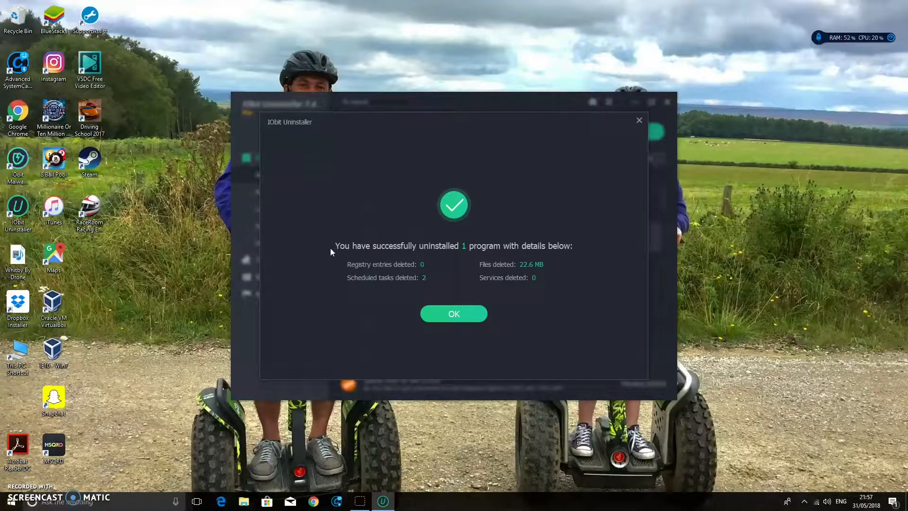
{"action": "mouse_move", "coordinate": [559, 252]}
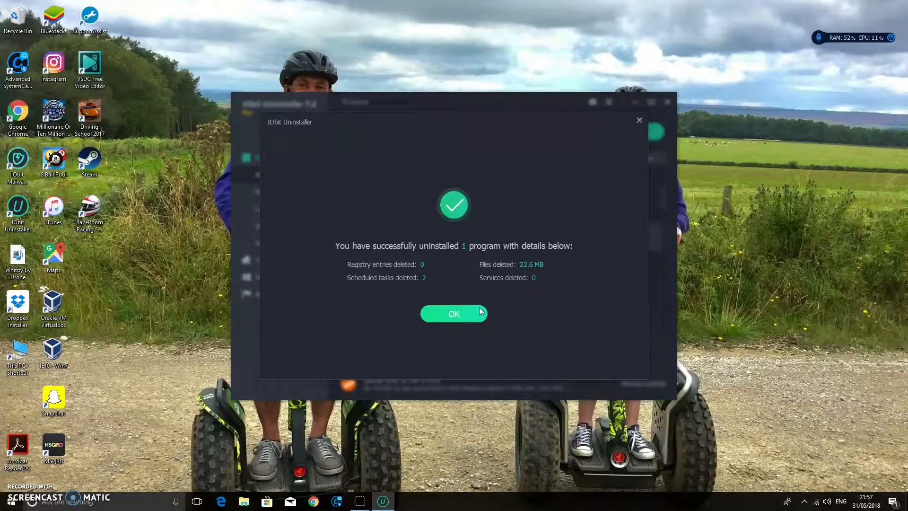
{"action": "left_click", "coordinate": [454, 313]}
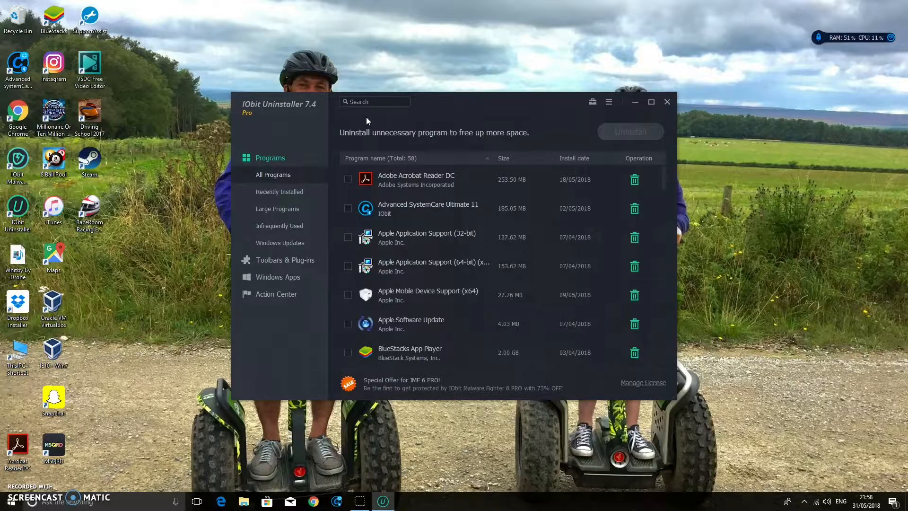
{"action": "left_click", "coordinate": [667, 101]}
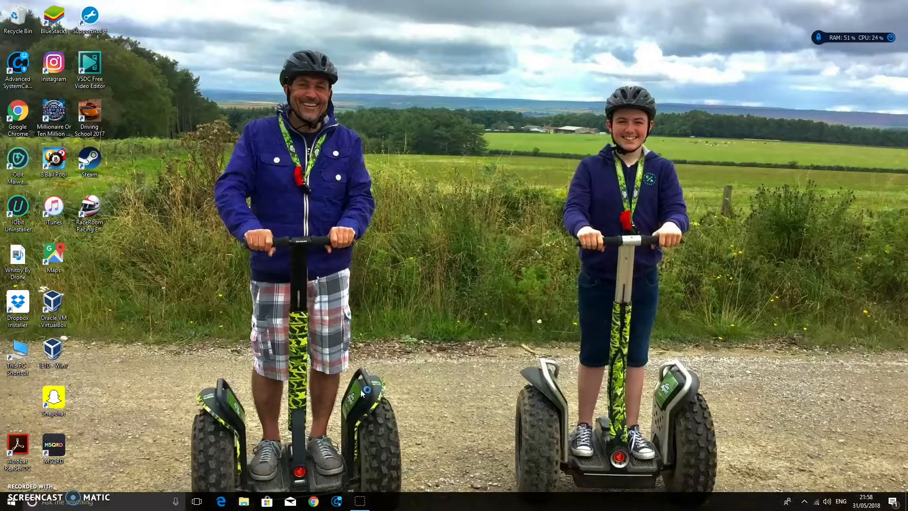
Visit charliematthews.co.uk and follow its footer YouTube icon to the creator's channel videos
{"action": "left_click", "coordinate": [313, 501]}
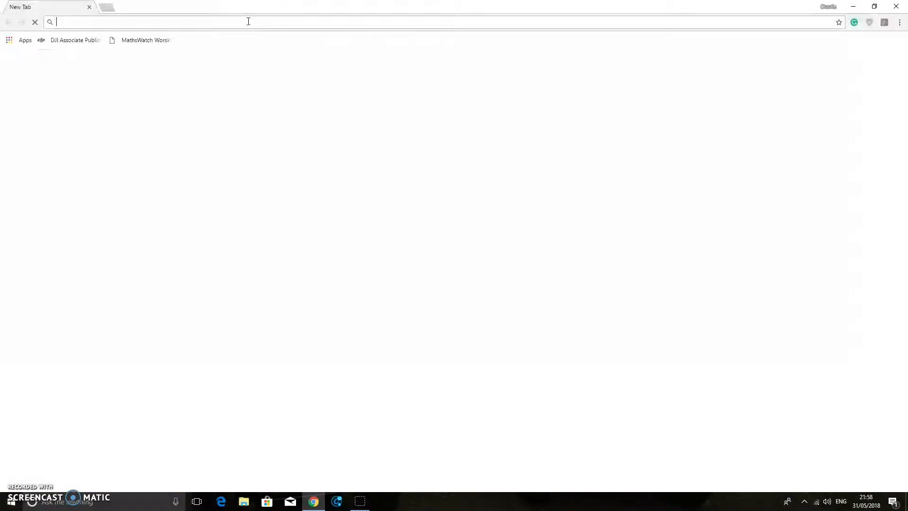
{"action": "type", "text": "charliem"}
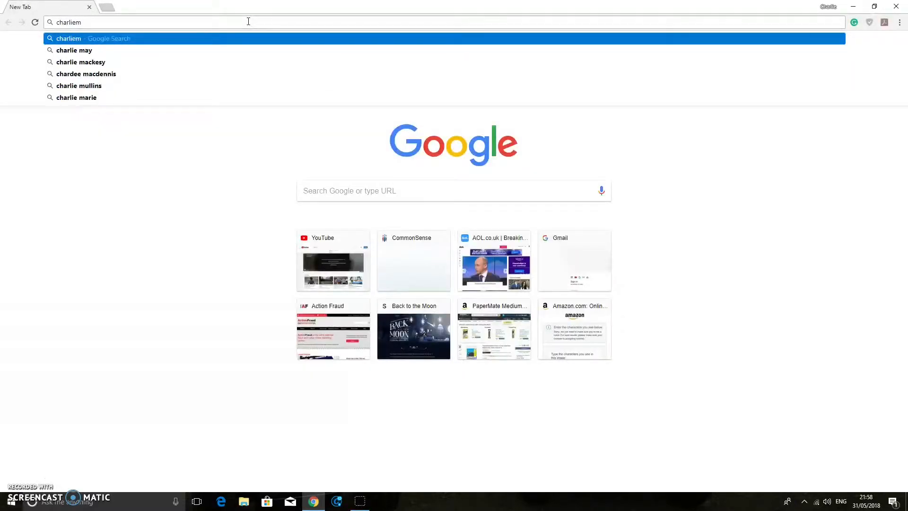
{"action": "type", "text": "atthews.co.uk"}
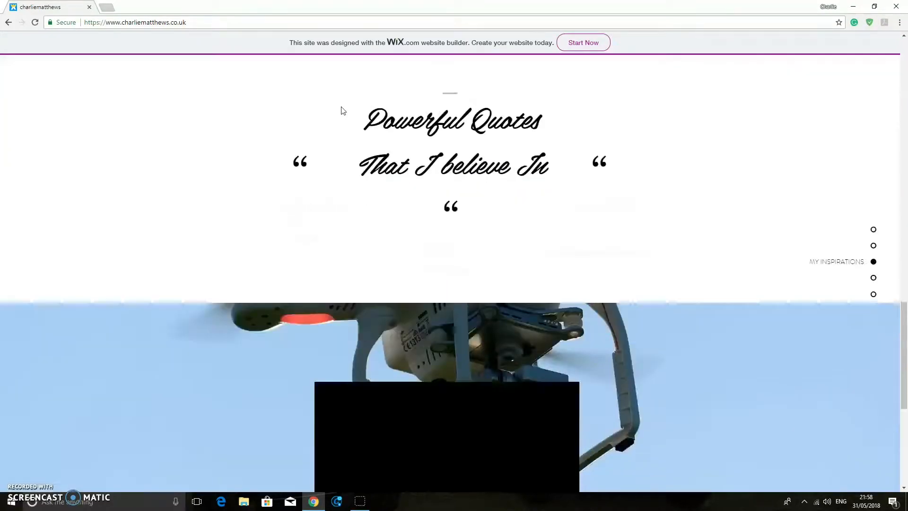
{"action": "scroll", "scroll_direction": "down", "scroll_amount": 3}
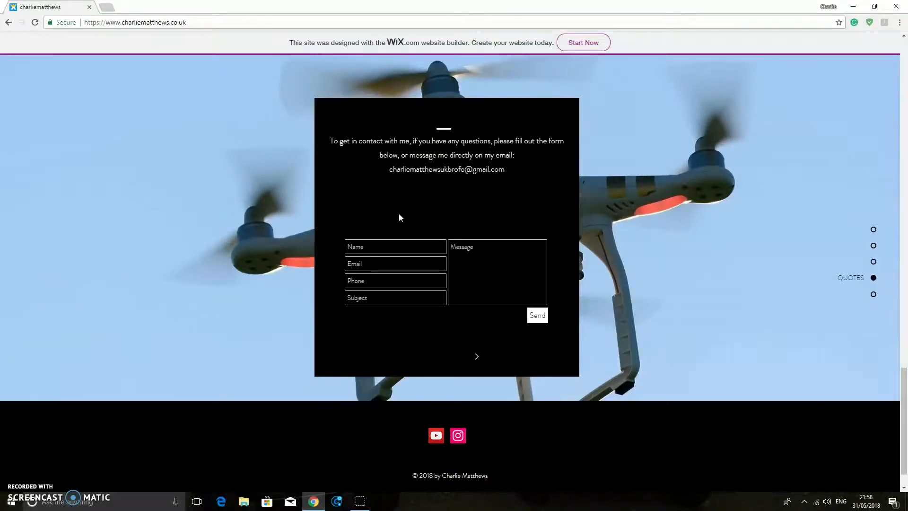
{"action": "scroll", "scroll_direction": "down", "scroll_amount": 3}
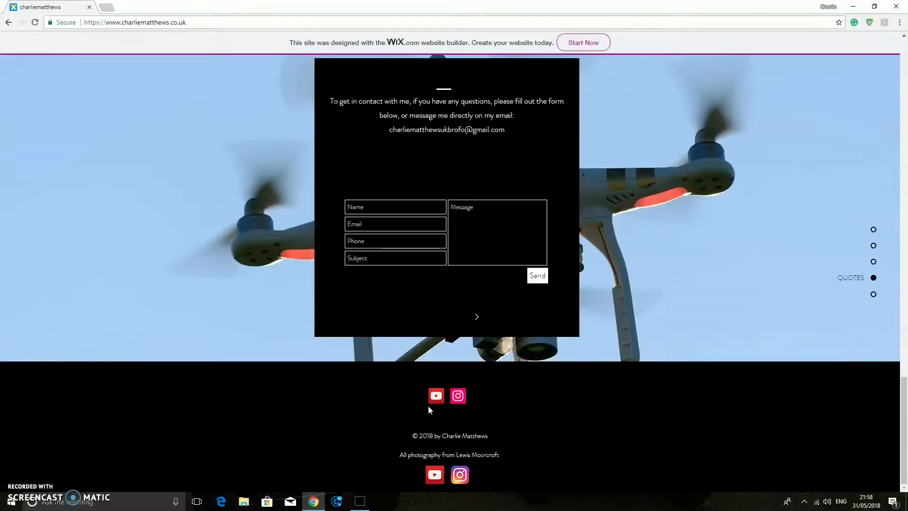
{"action": "left_click", "coordinate": [435, 395]}
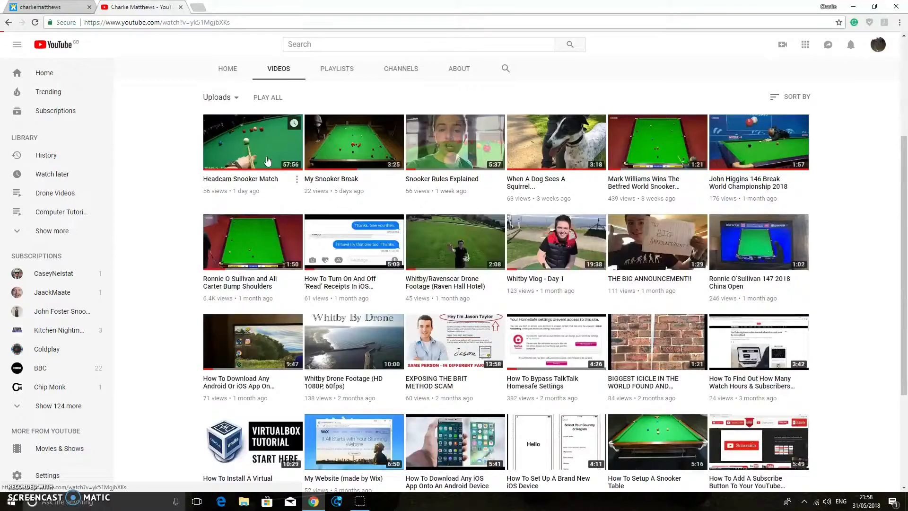
Play the Headcam Snooker Match video briefly, then close YouTube back to charliematthews.co.uk
{"action": "left_click", "coordinate": [252, 142]}
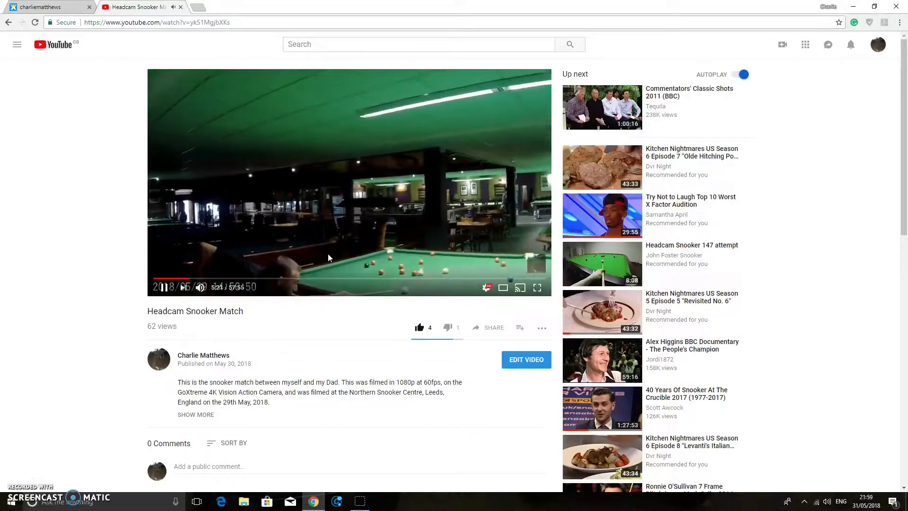
{"action": "mouse_move", "coordinate": [327, 257]}
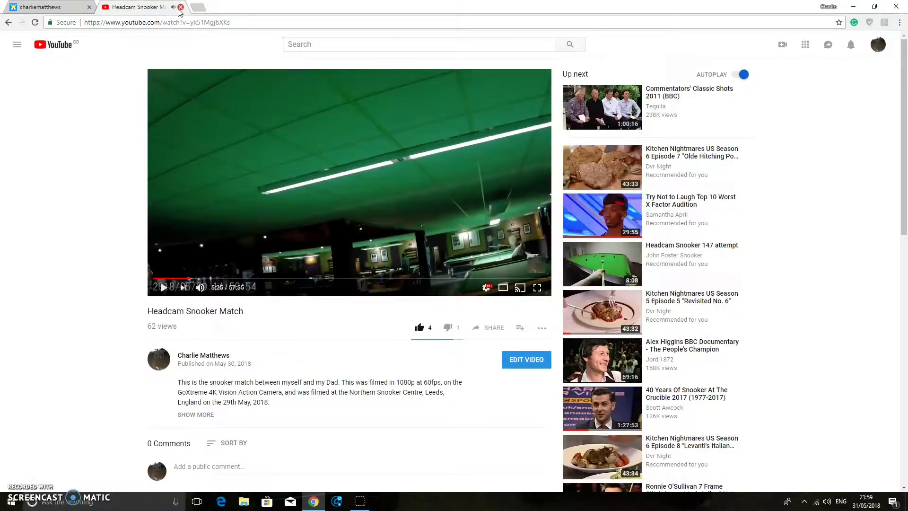
{"action": "left_click", "coordinate": [180, 7]}
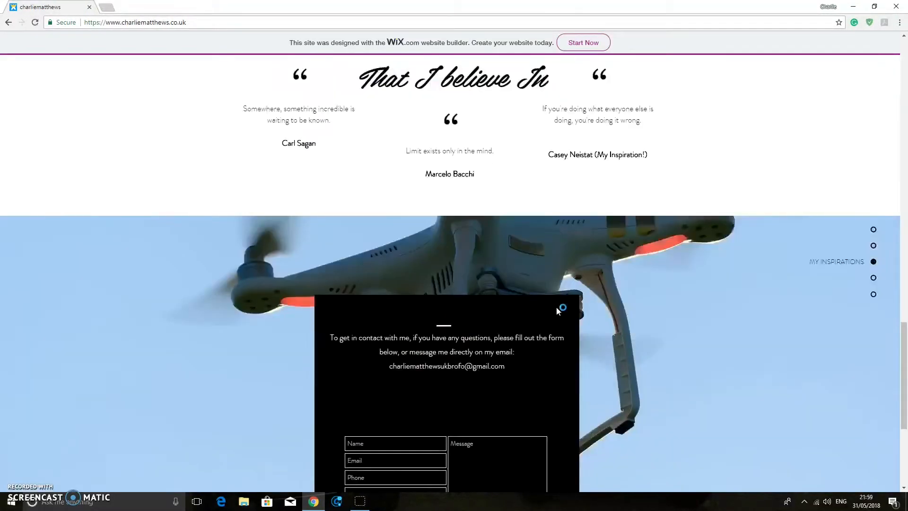